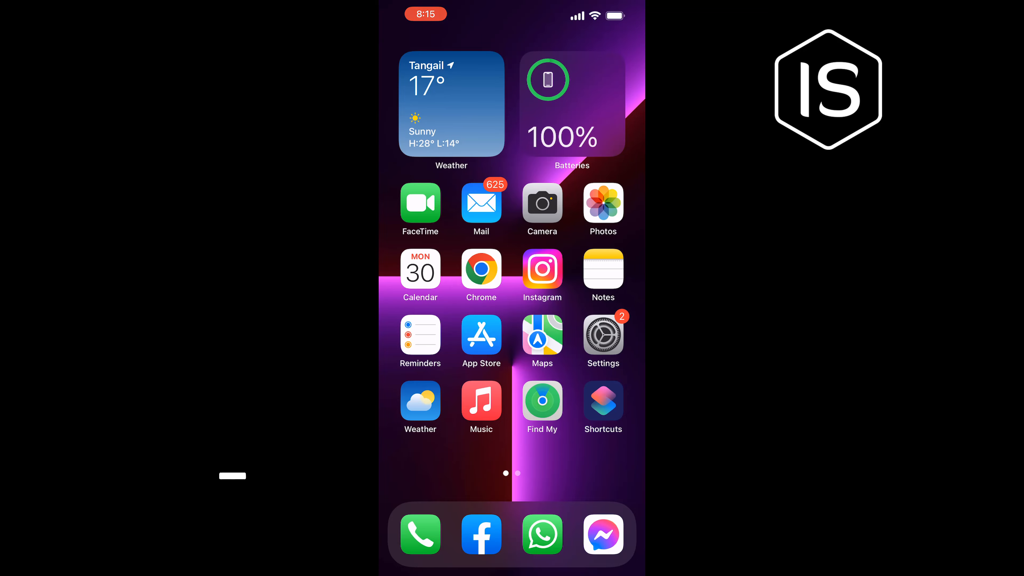
Step: Reach Settings > Contacts > Short Name, where Prefer Nicknames is switched on
left_click(602, 337)
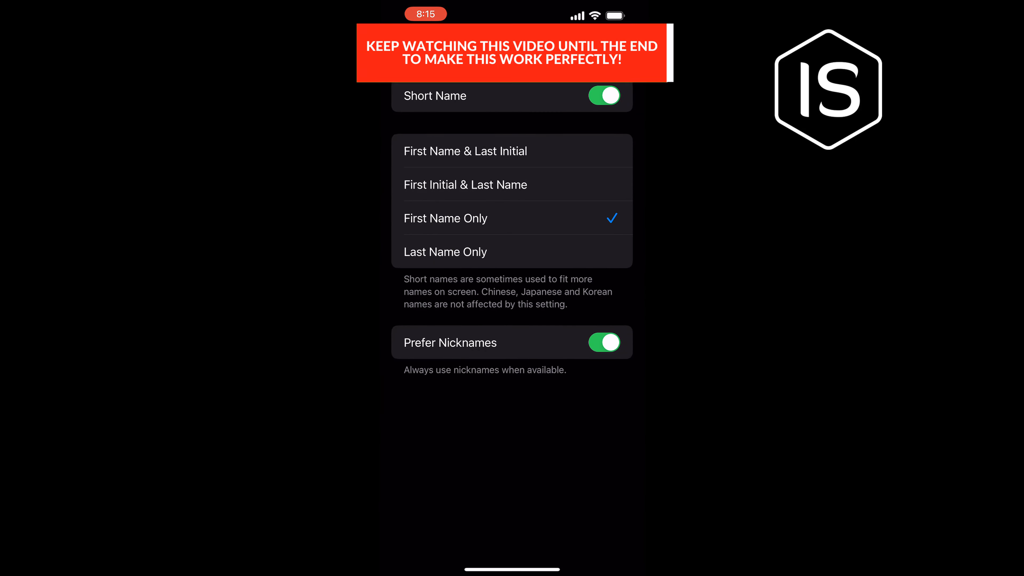
Step: Leave Settings and bring up the Phone app's Contacts list
left_click(602, 342)
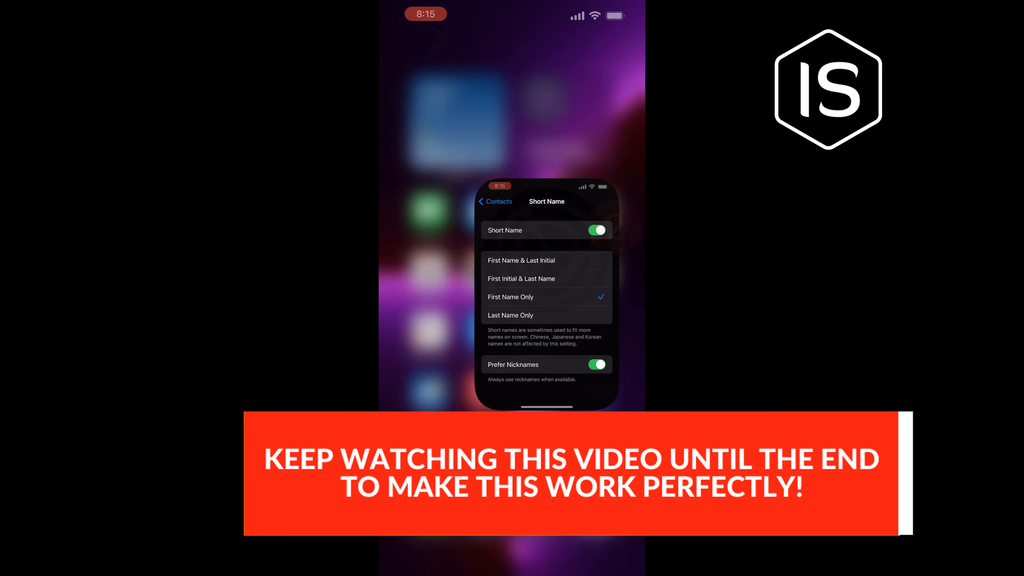
left_click(498, 201)
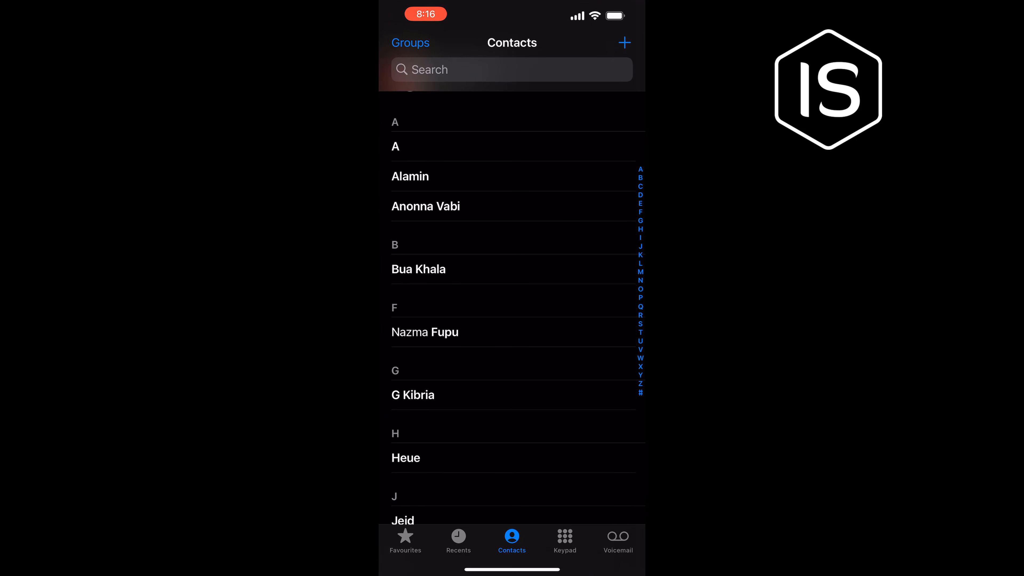
Step: Edit the contact Heue and reach the add-field option at the bottom of the form
left_click(404, 456)
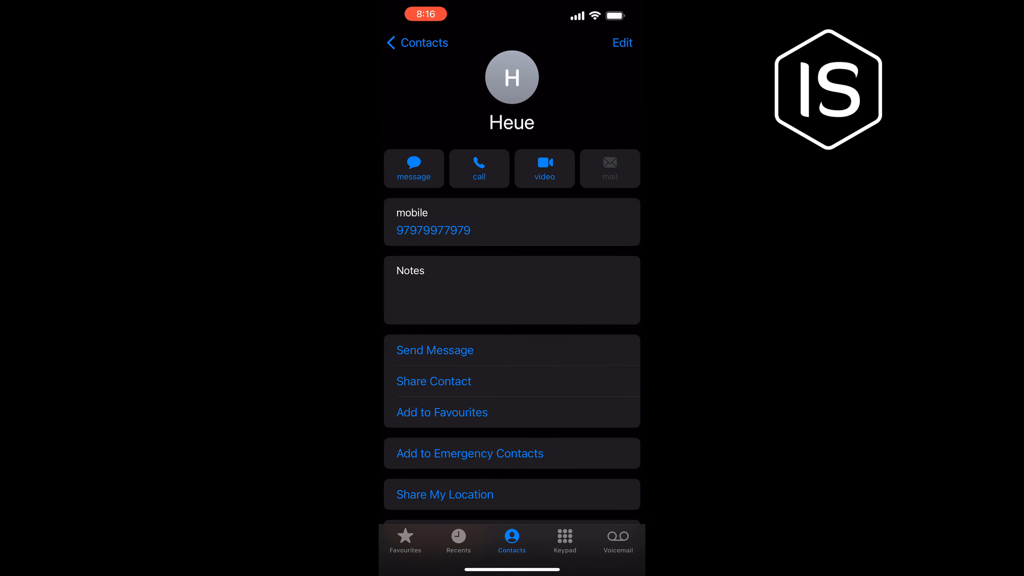
left_click(620, 42)
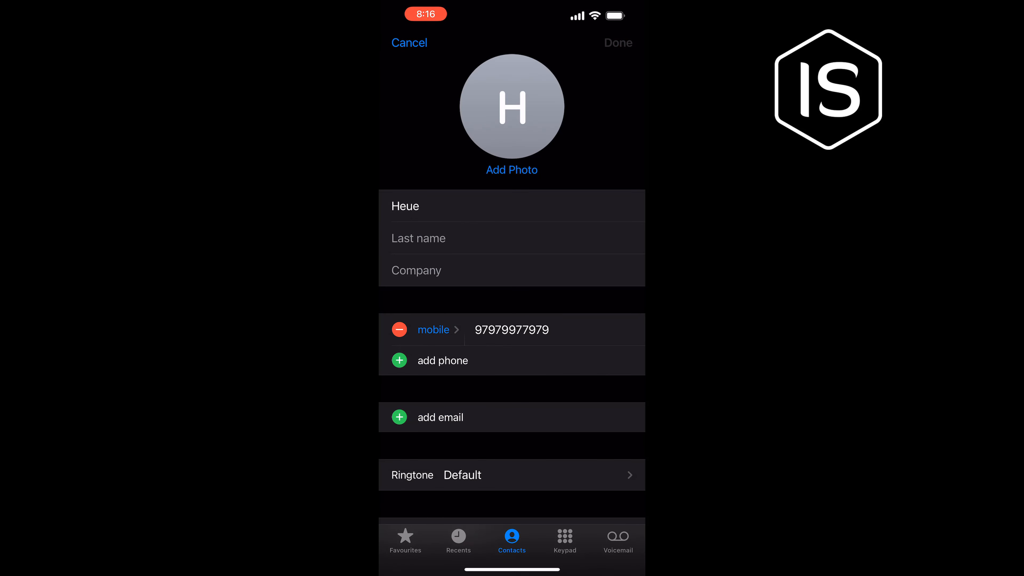
scroll("down", 3)
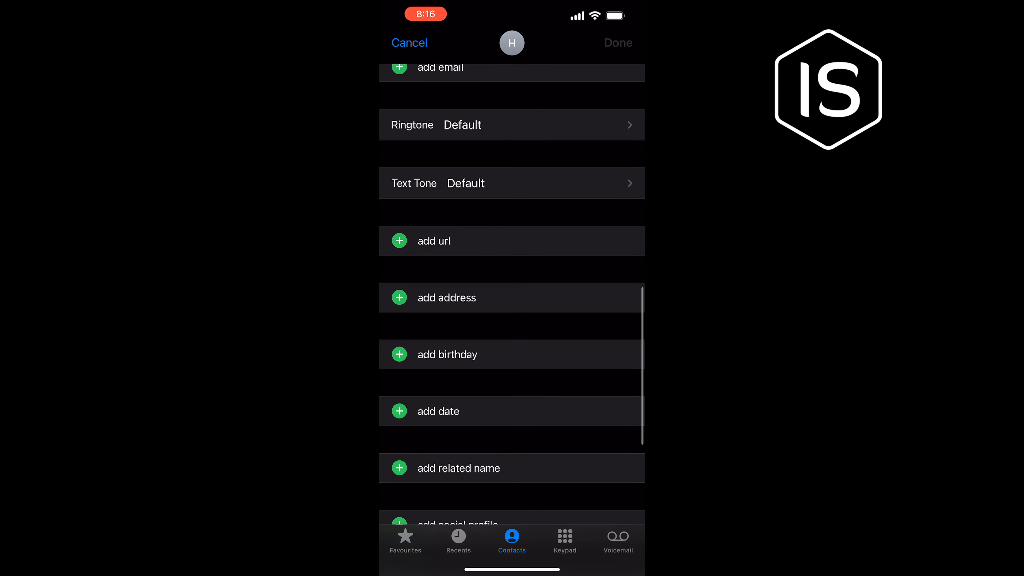
scroll("down", 3)
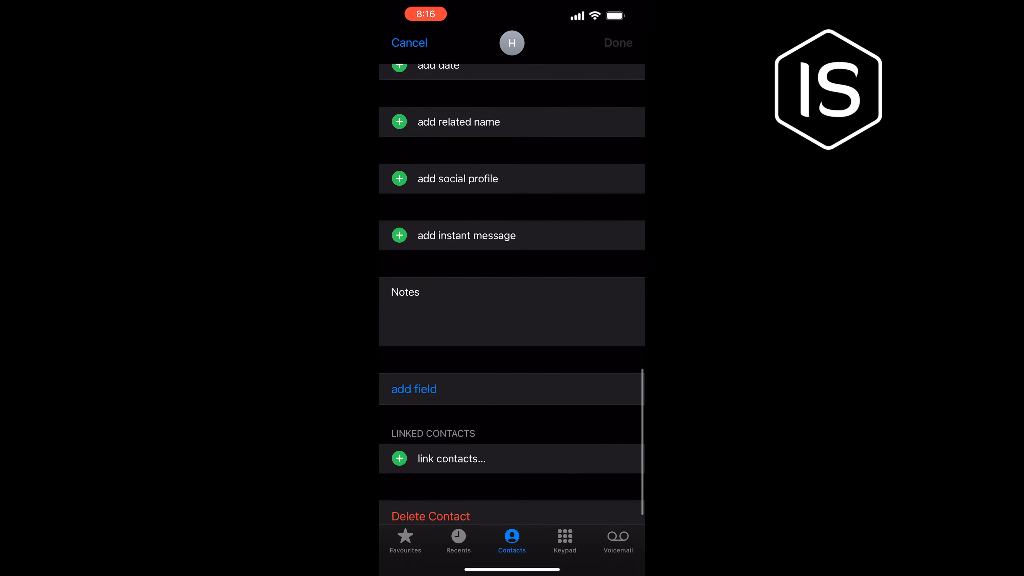
Step: Add a Nickname field with the value Example to Heue and save the contact
left_click(413, 389)
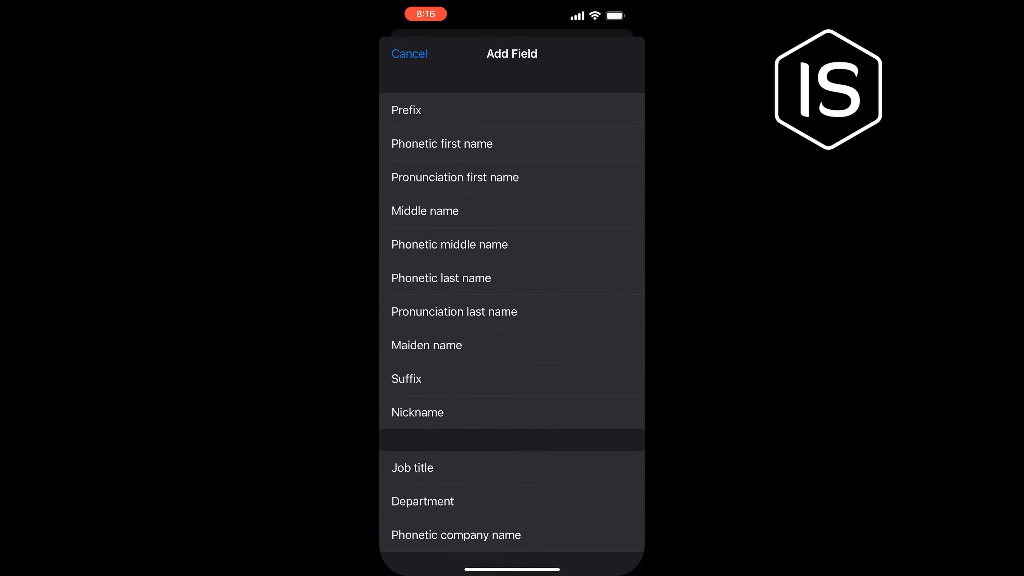
left_click(409, 54)
type("Examp")
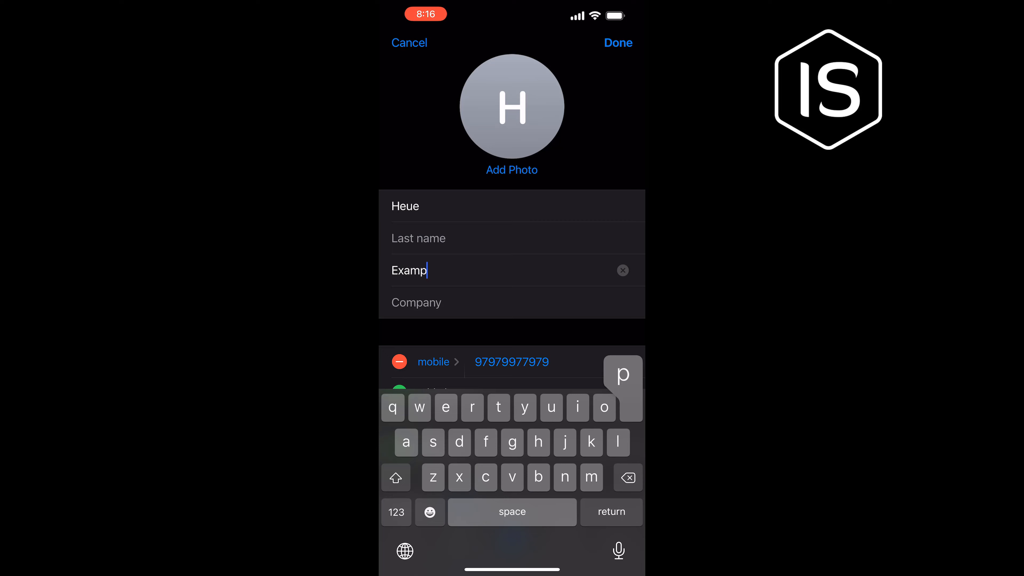
left_click(616, 43)
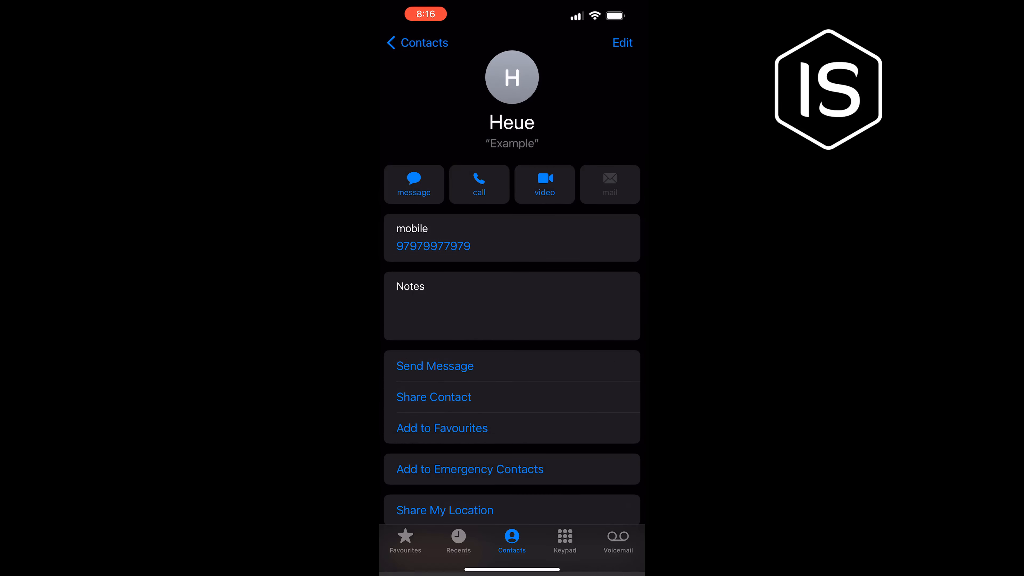